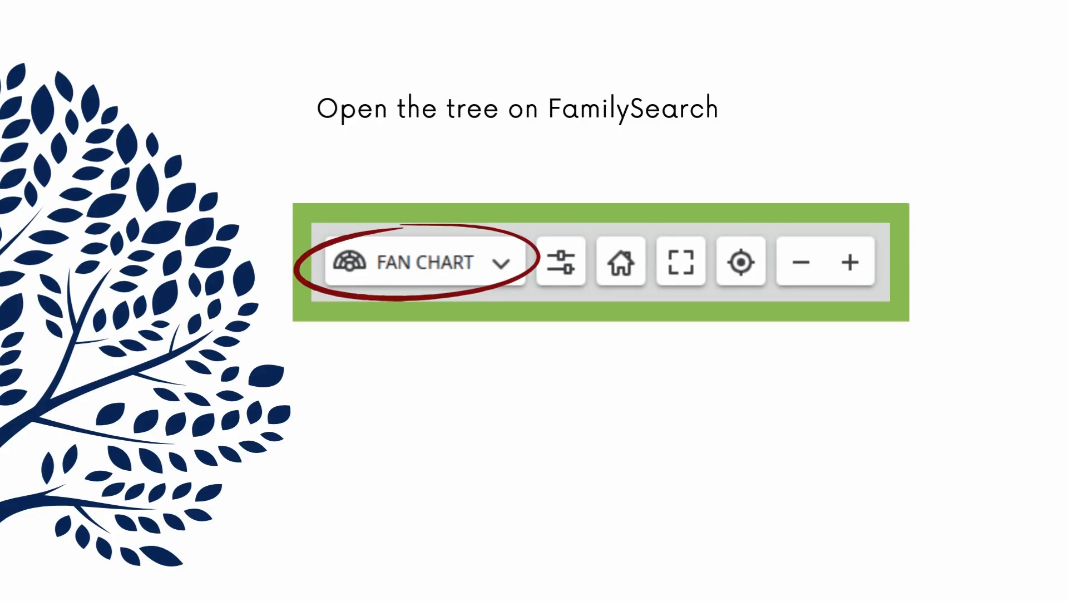
Step: Advance through the FamilySearch fan chart slides to the 'Click here to download the PDF' slide
left_click(560, 261)
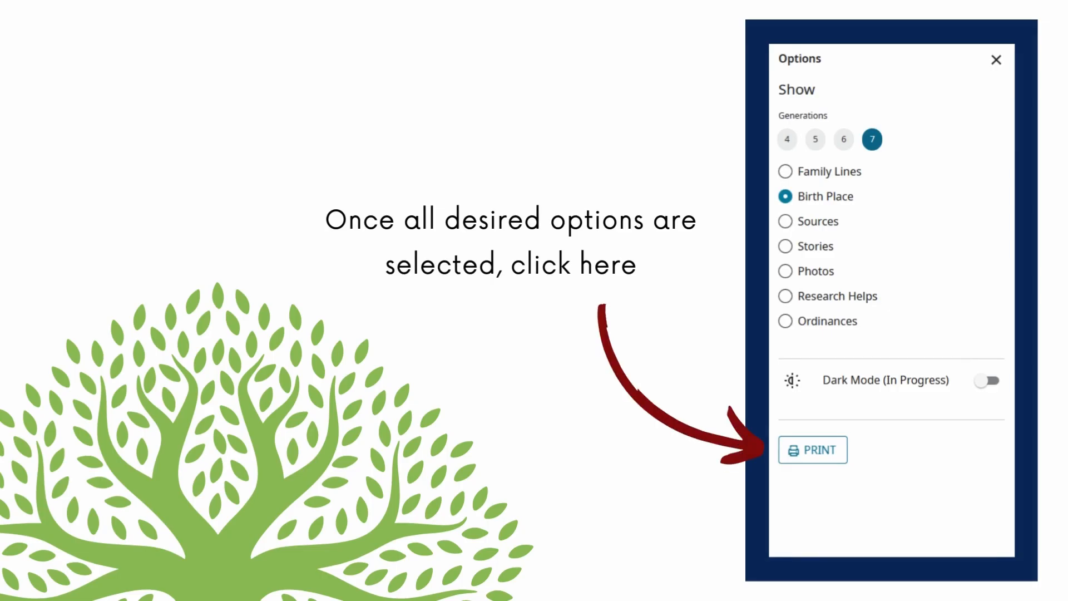
left_click(812, 450)
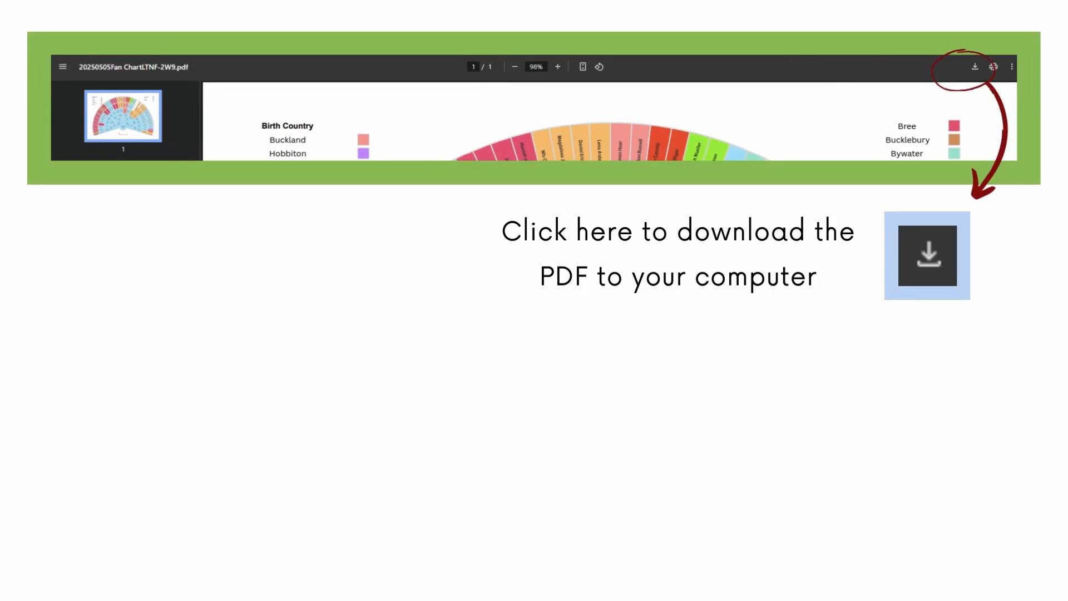
left_click(975, 66)
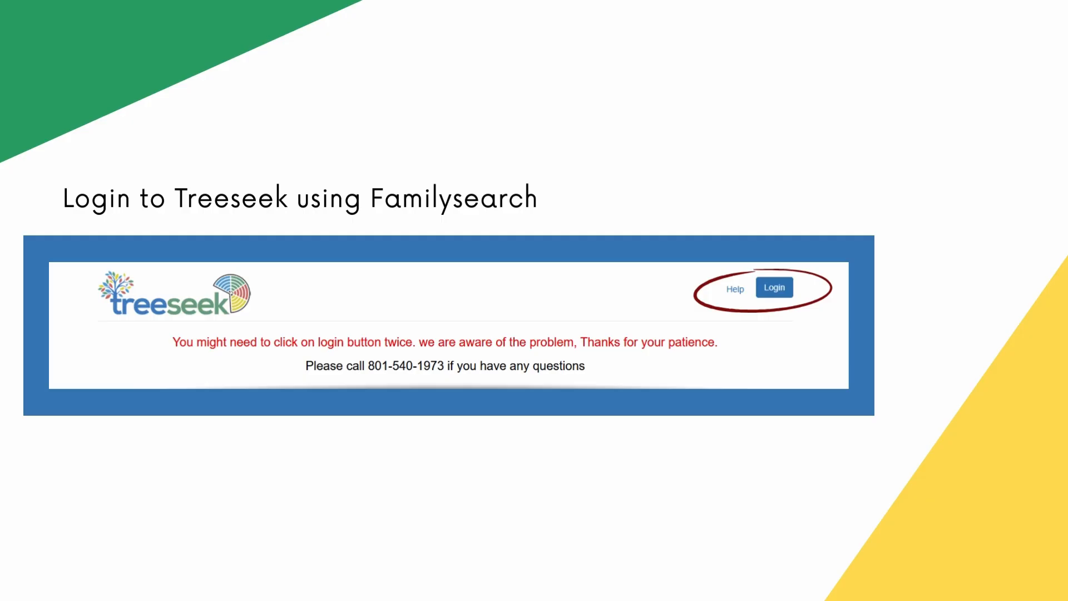
Step: Advance to the 'Click here when finished!' slide with the Create Chart button circled
left_click(774, 287)
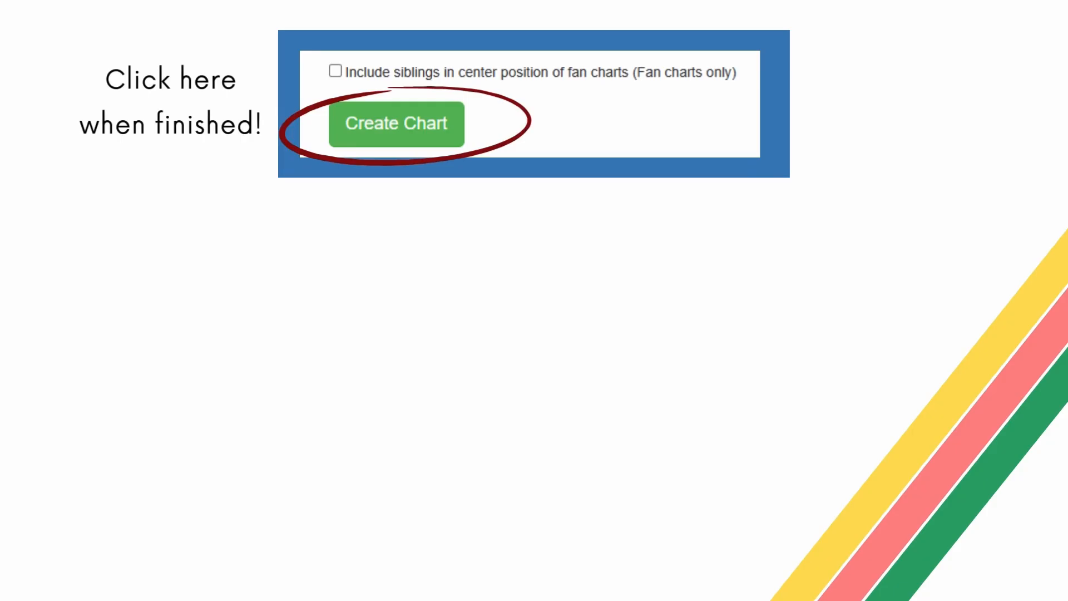
Step: Advance to the 'New Chart Selection' slide showing TreeSeek's Chart Type page
left_click(396, 124)
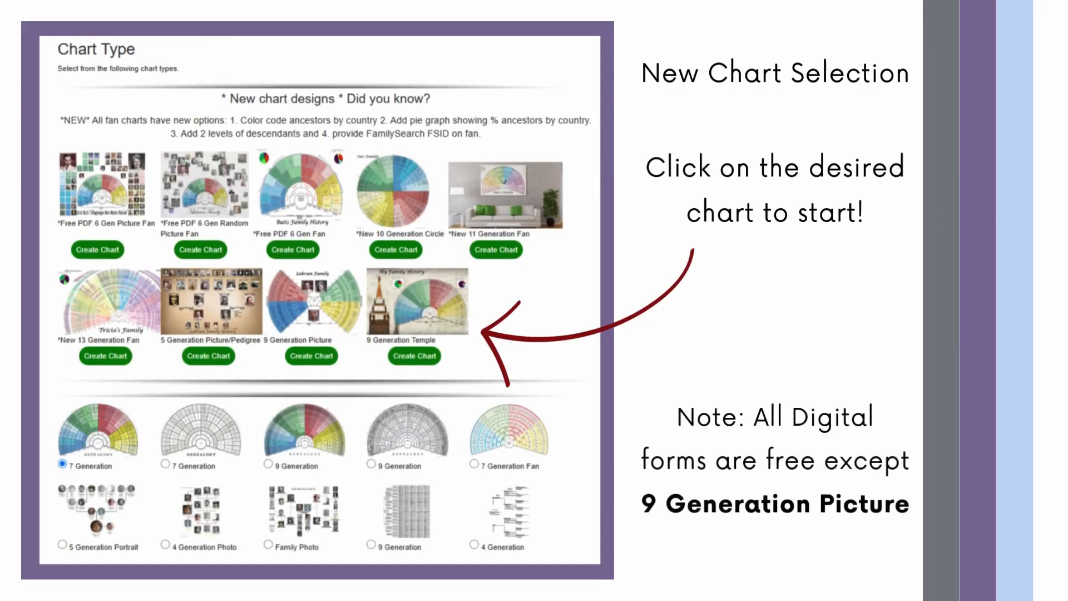
Step: Advance to the Step 6 CREATE CHART slide, then on toward the cart slide
left_click(414, 355)
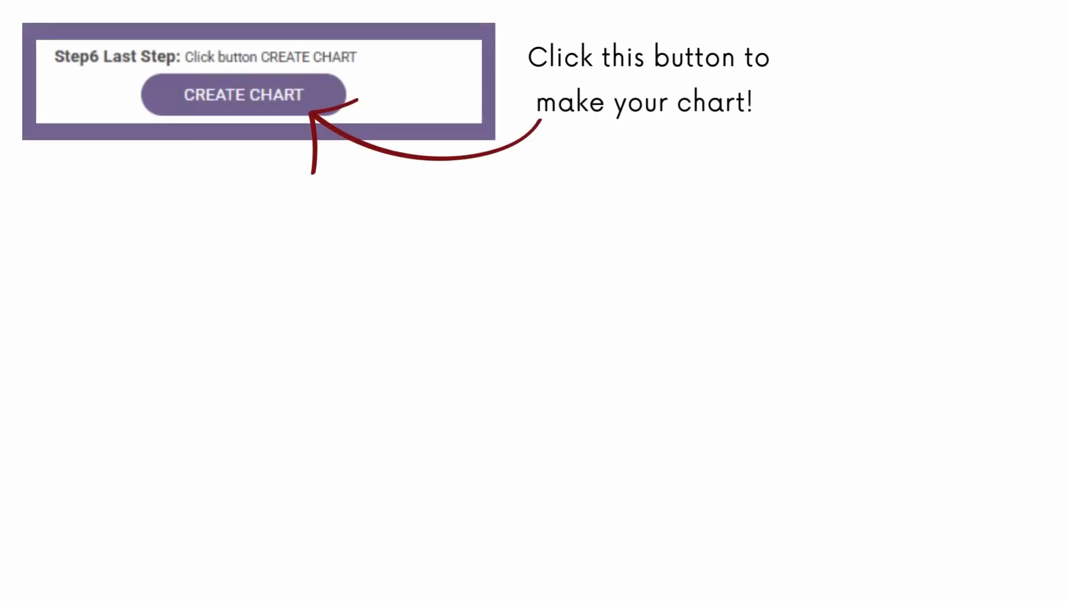
left_click(244, 93)
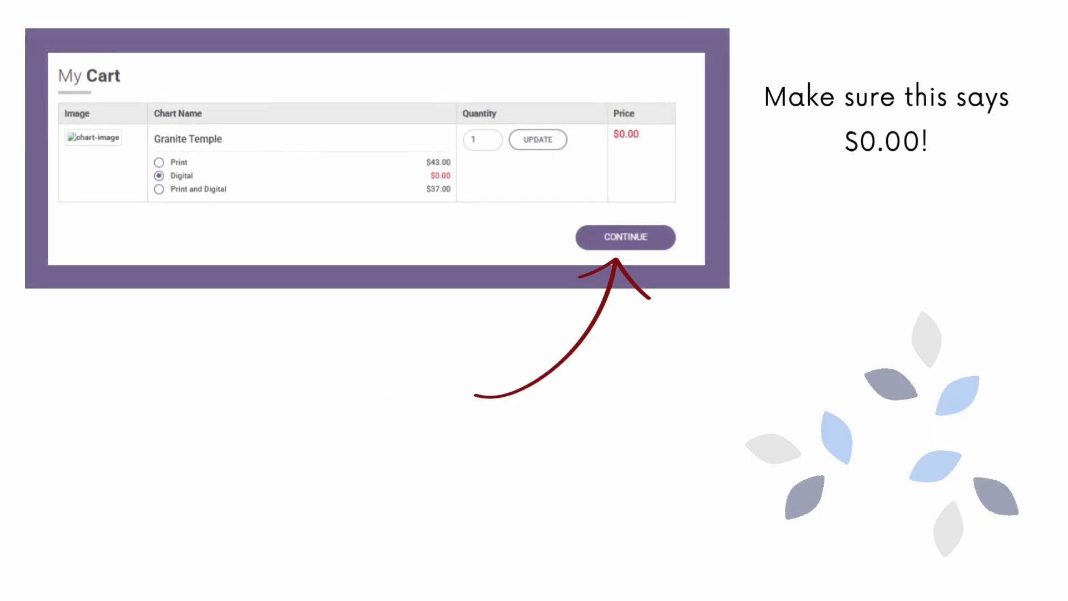
Step: Advance past the My Cart slide with the $0.00 Digital Granite Temple chart
left_click(624, 237)
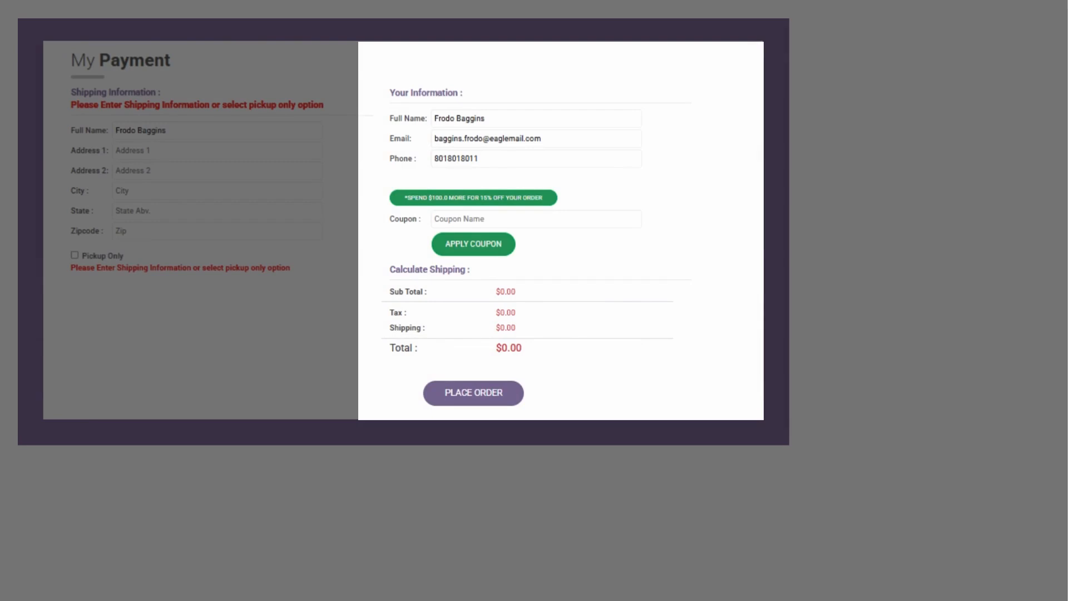
Step: Reveal the circle around PLACE ORDER on the $0.00 My Payment slide, then advance
left_click(473, 393)
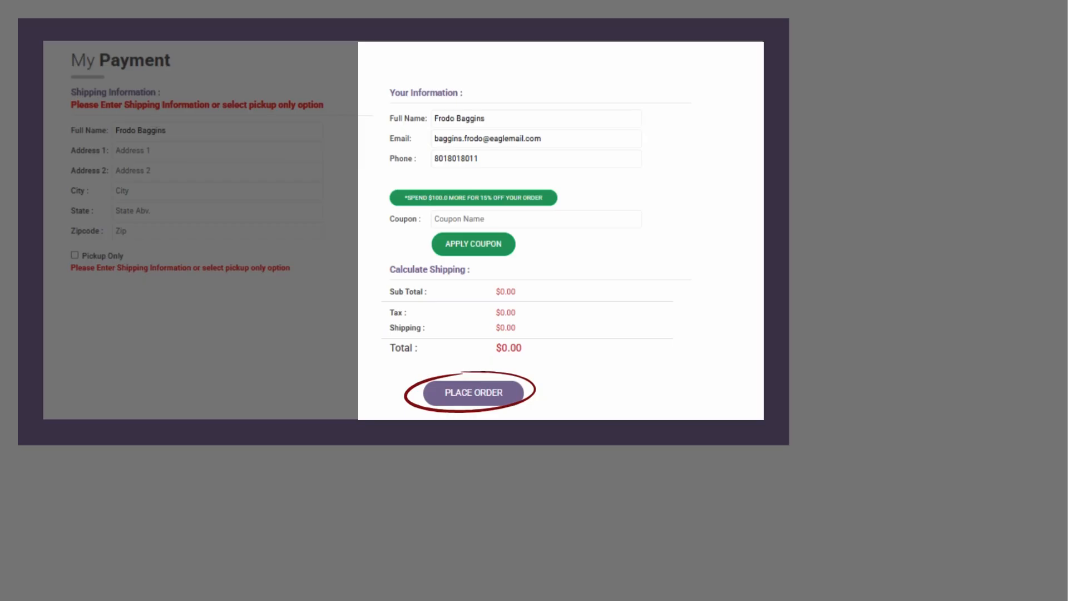
left_click(473, 393)
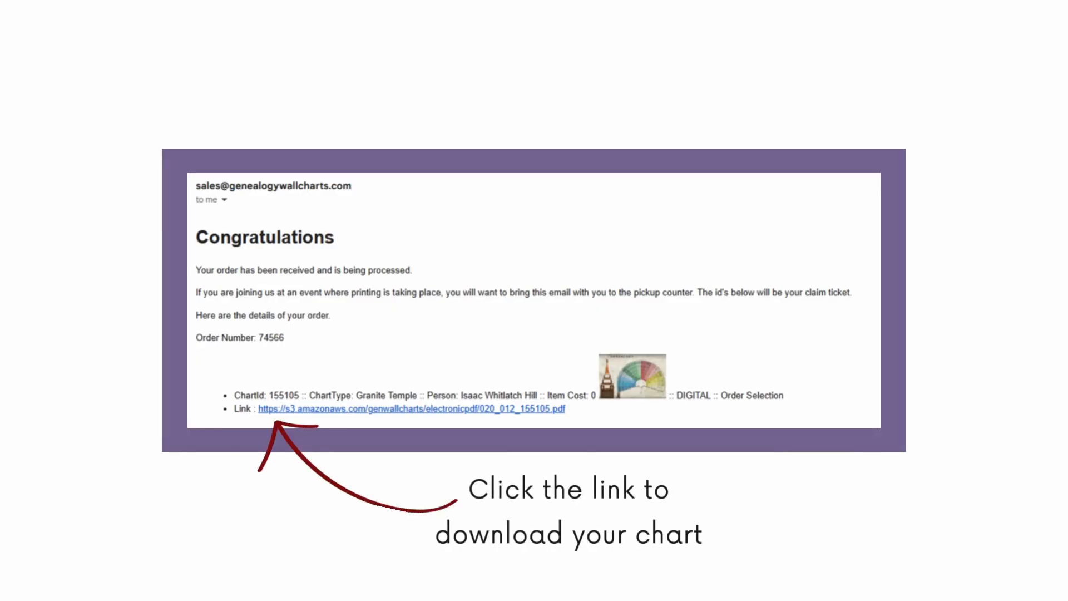